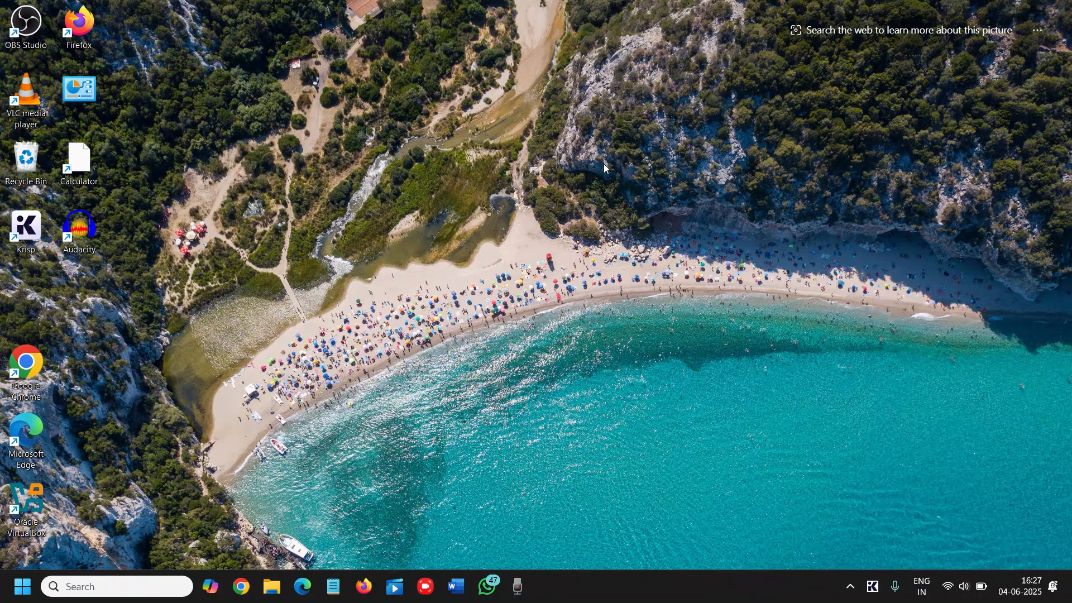
# Step: Open the Windows Start menu to reach the pinned Microsoft Store tile
pyautogui.click(16, 586)
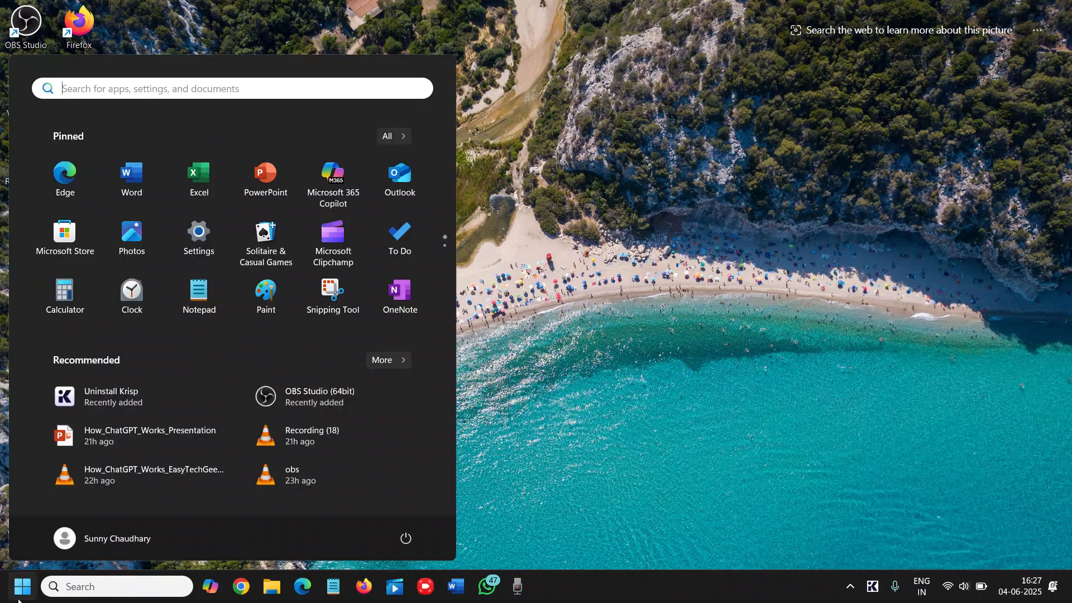
pyautogui.moveTo(399, 235)
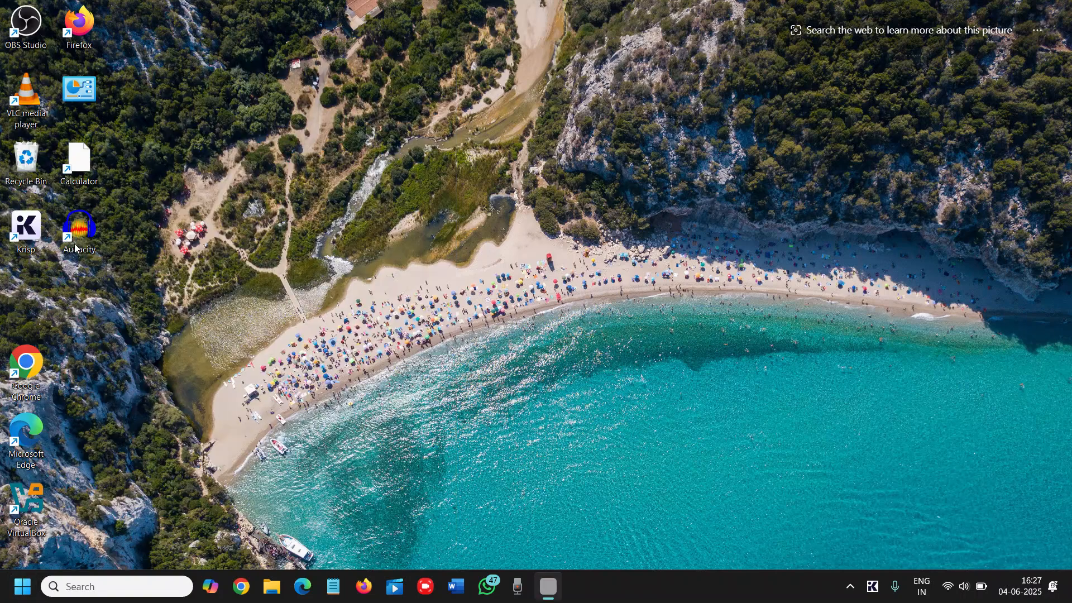
# Step: Search the Store for 'brave' and open the Brave Browser app page
pyautogui.click(548, 587)
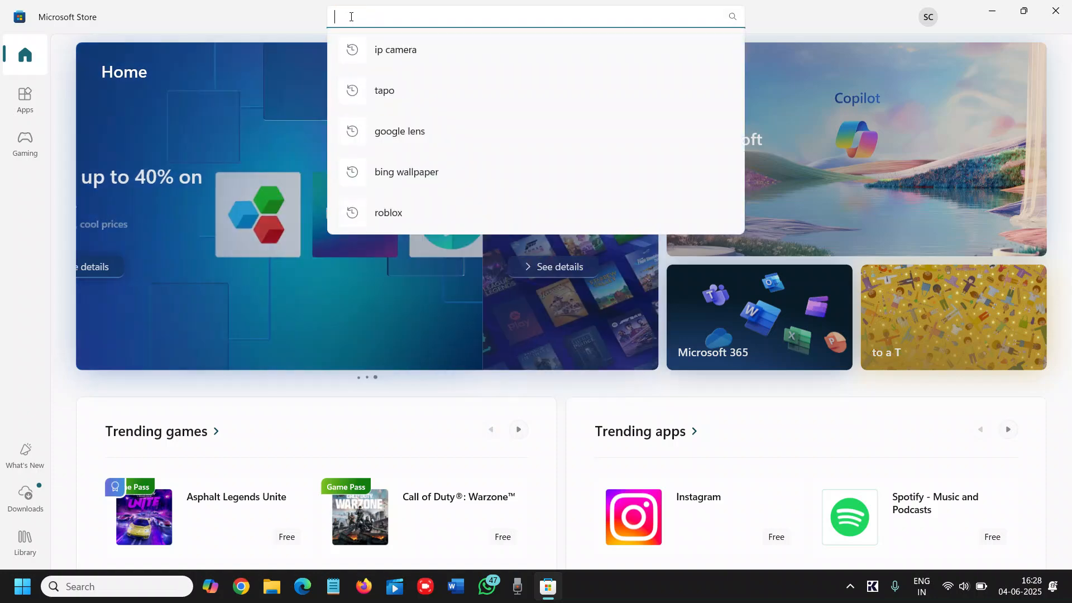
pyautogui.write('brave')
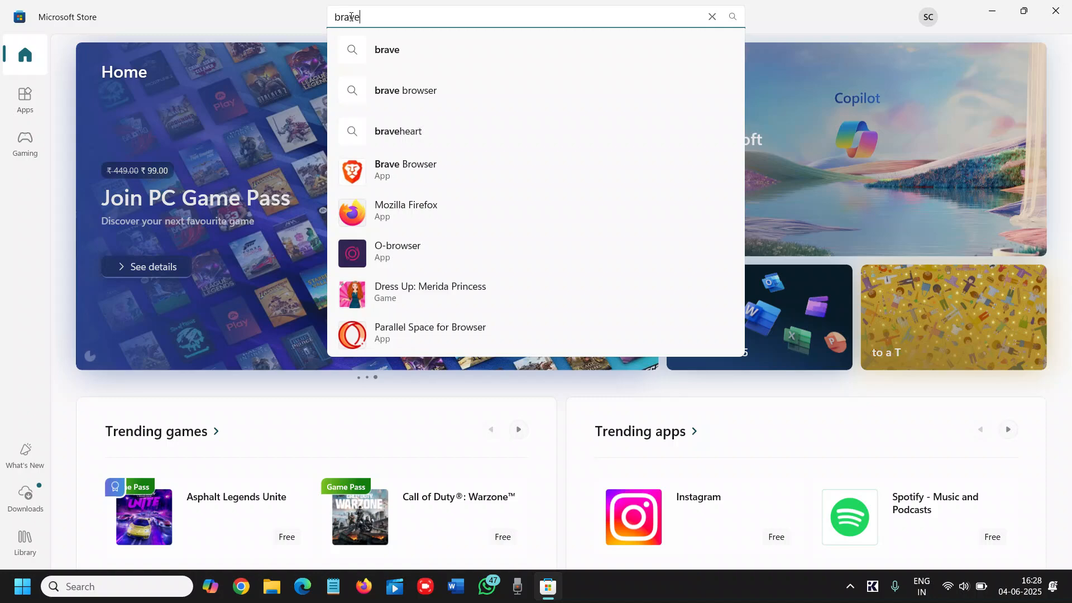
pyautogui.click(405, 169)
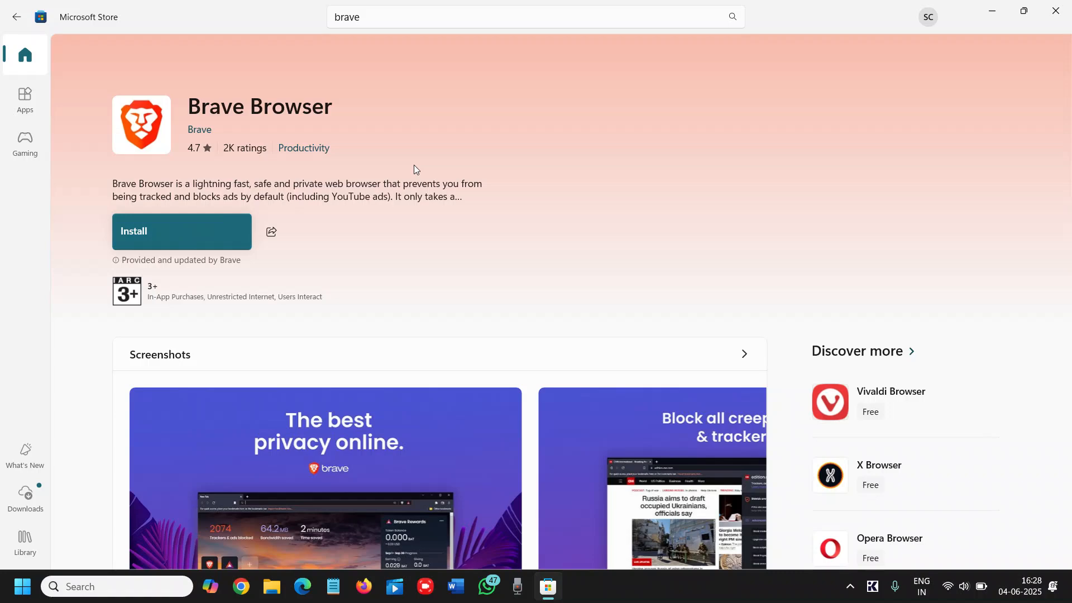
# Step: Search 'antivirus scanner', browse the Microsoft PC Manager page, and close its enlarged screenshot
pyautogui.write('antivirus scanner')
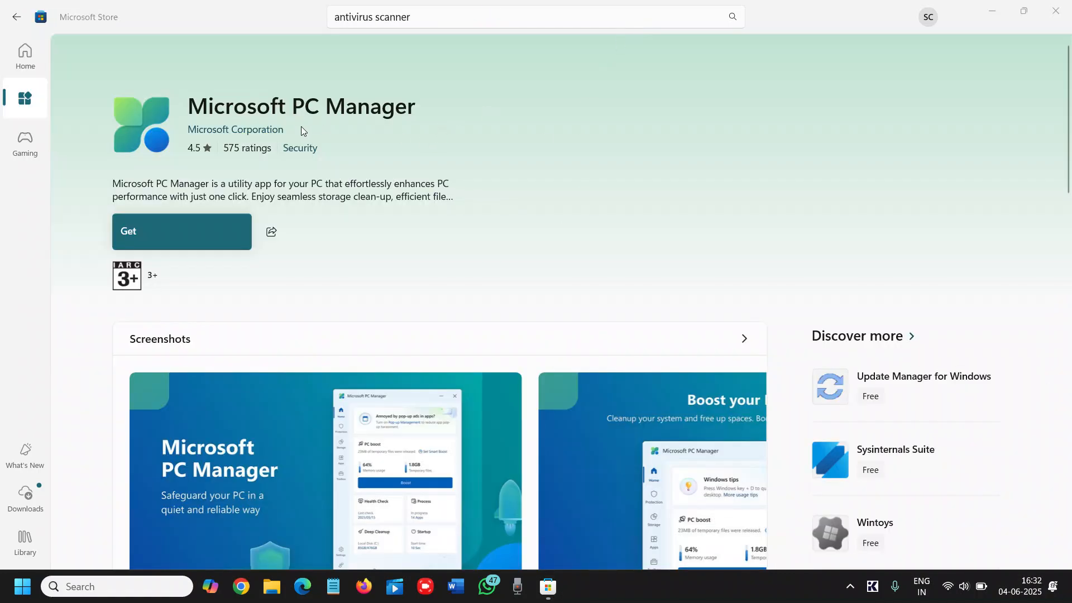
pyautogui.moveTo(411, 232)
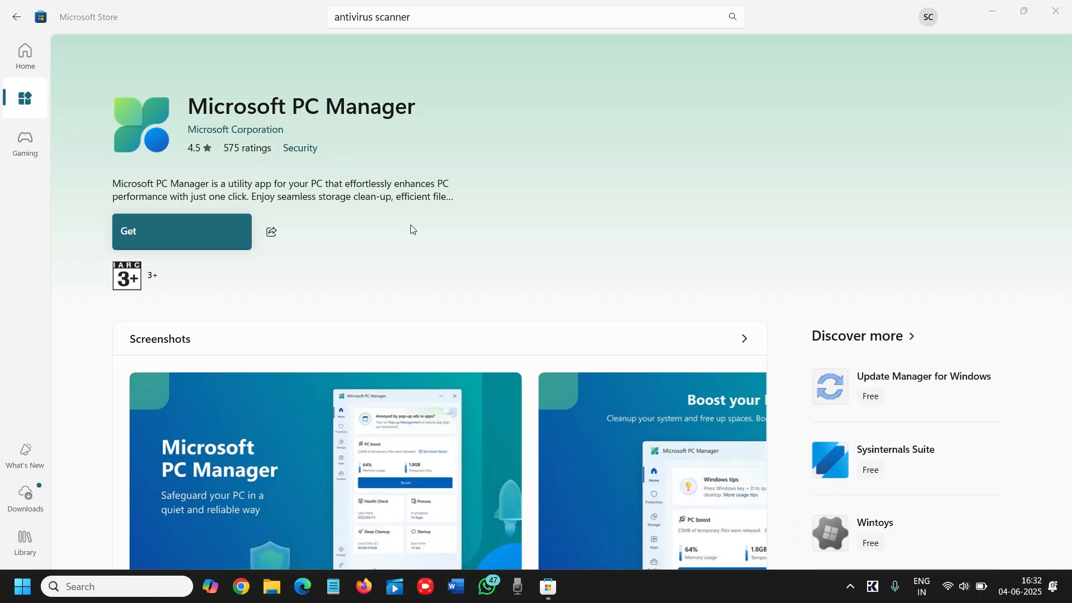
pyautogui.scroll(-3)
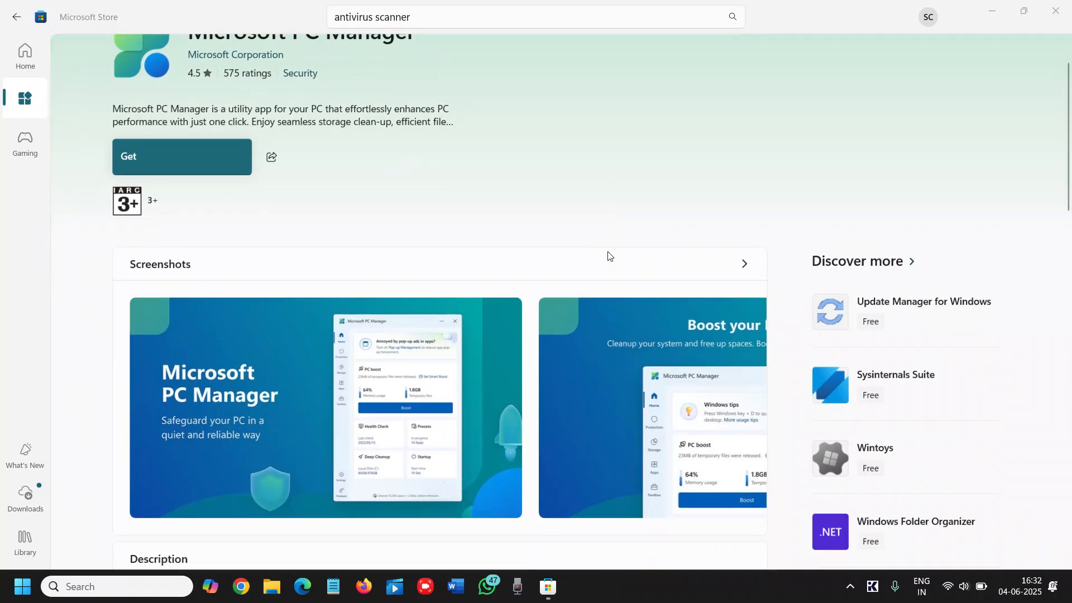
pyautogui.scroll(-3)
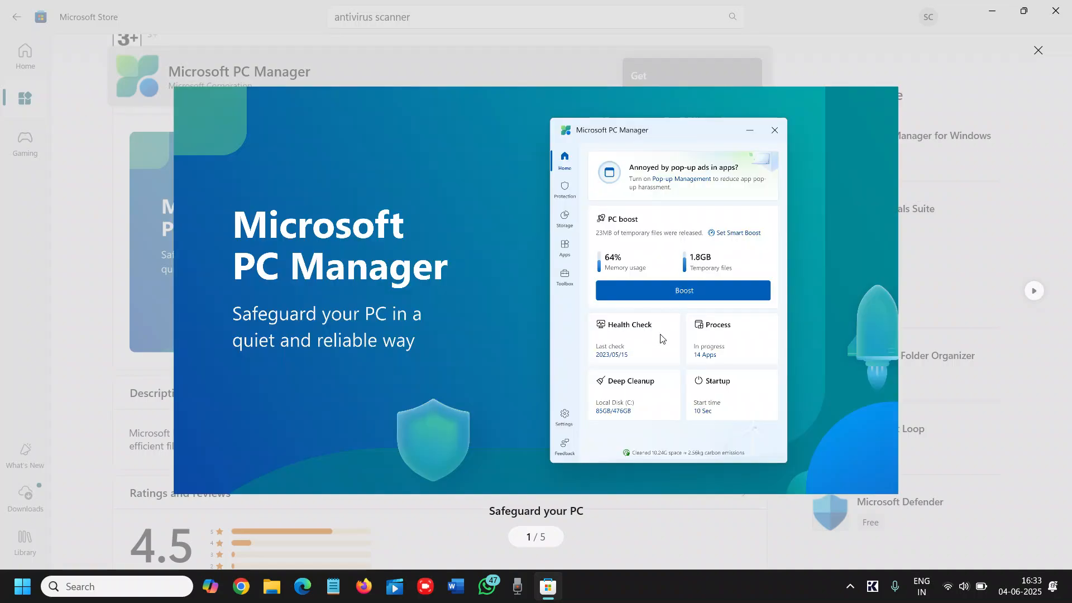
pyautogui.moveTo(655, 407)
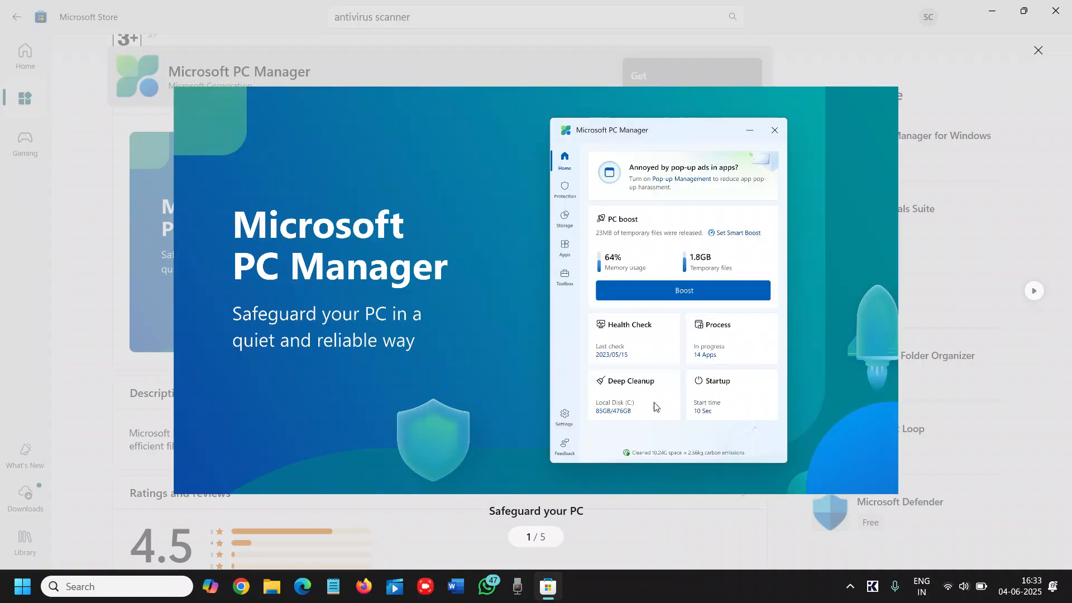
pyautogui.moveTo(735, 396)
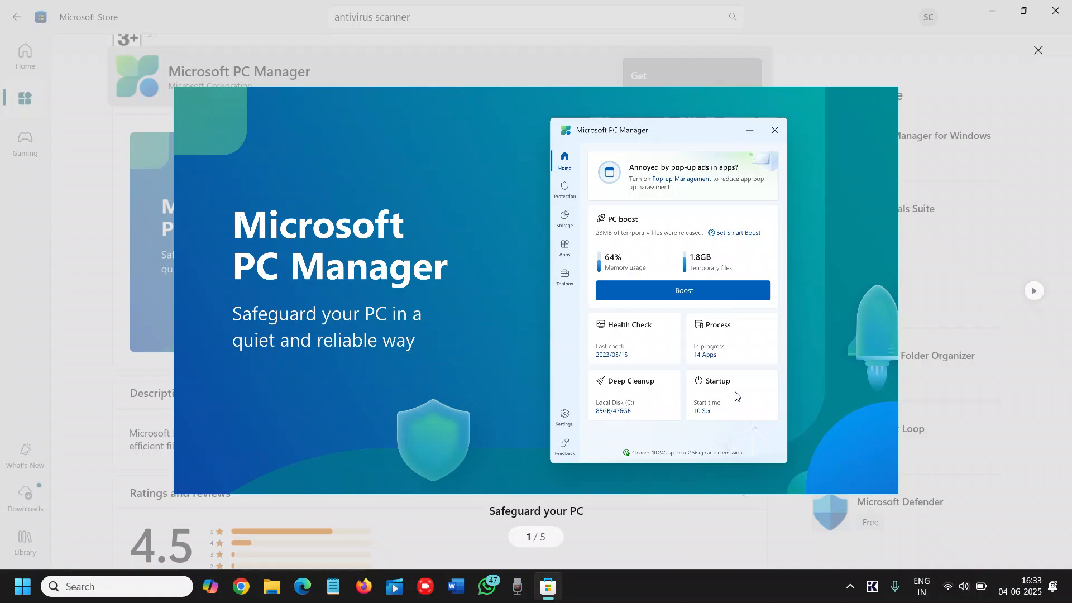
pyautogui.moveTo(719, 381)
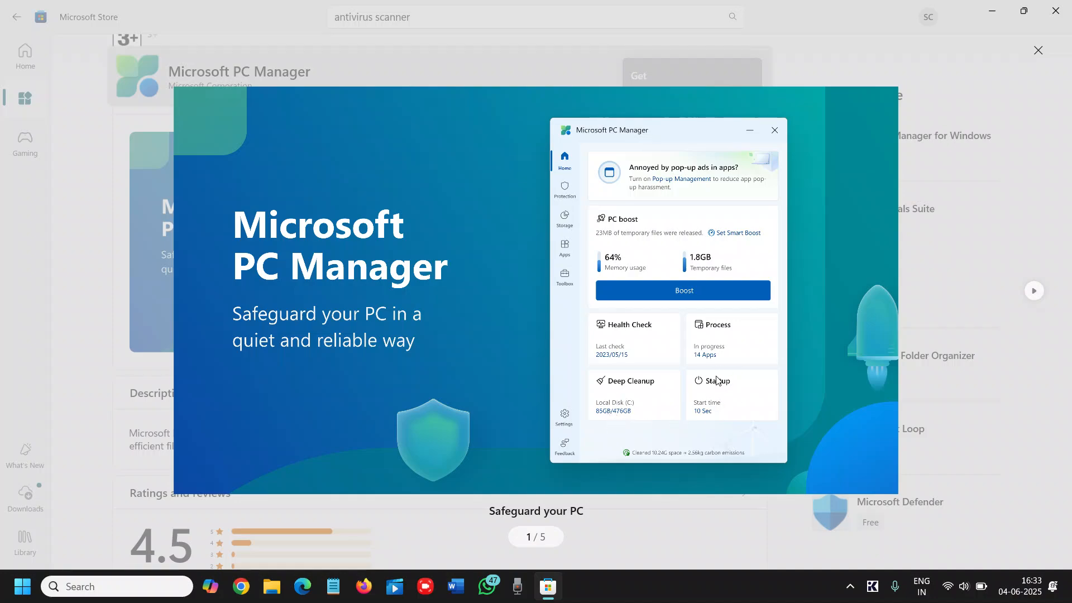
pyautogui.moveTo(725, 397)
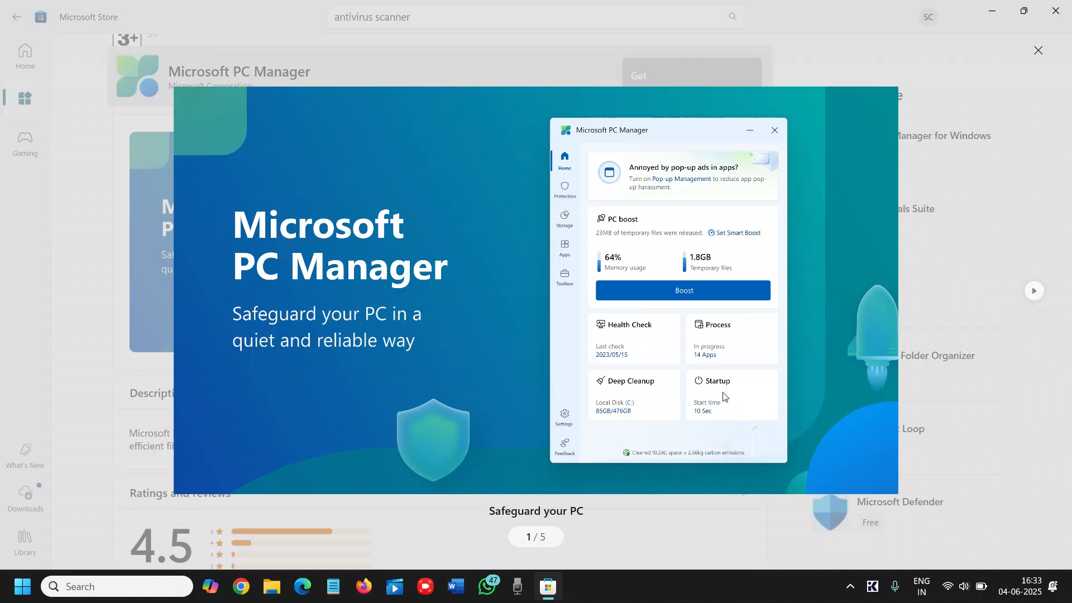
pyautogui.moveTo(965, 185)
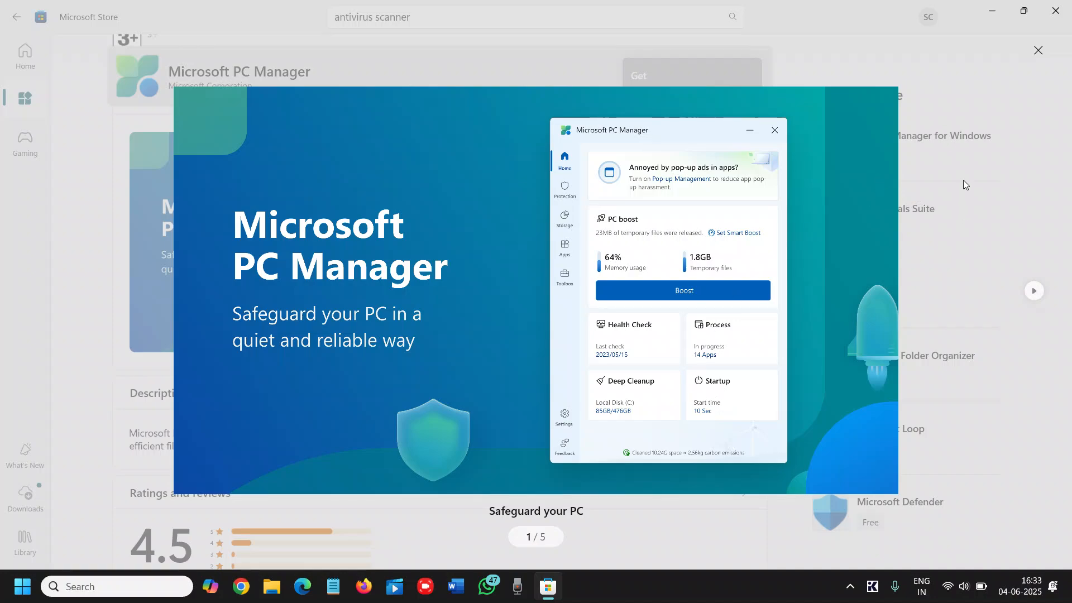
pyautogui.moveTo(736, 152)
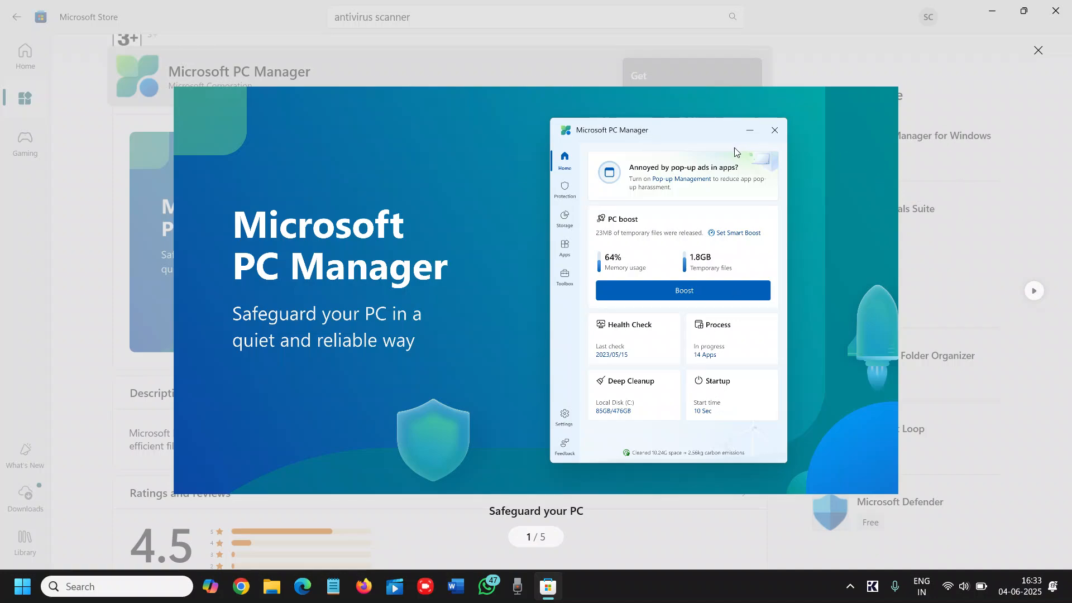
pyautogui.moveTo(85, 28)
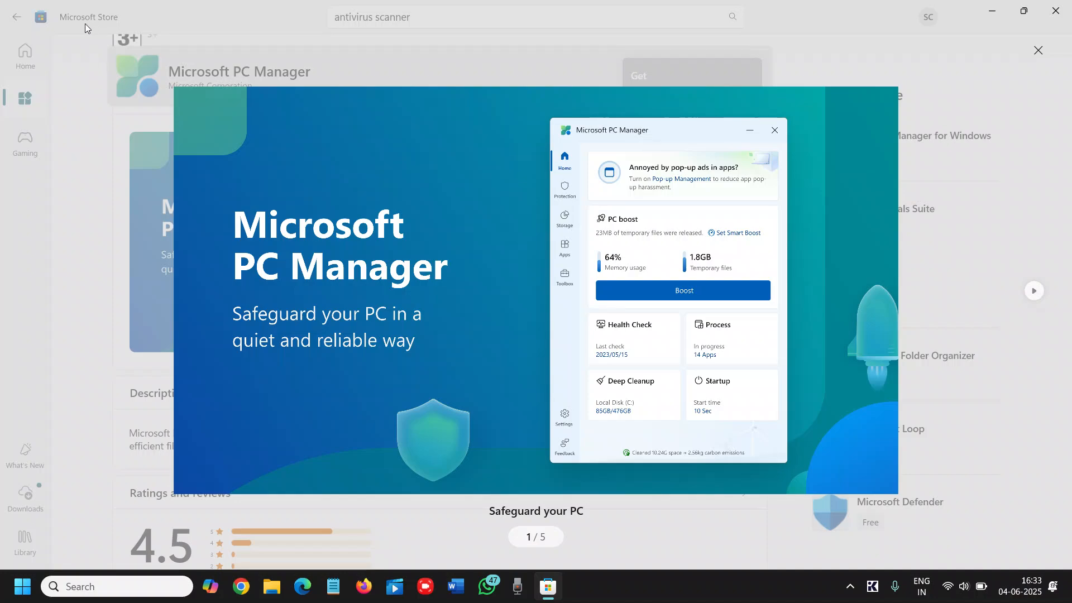
pyautogui.moveTo(43, 164)
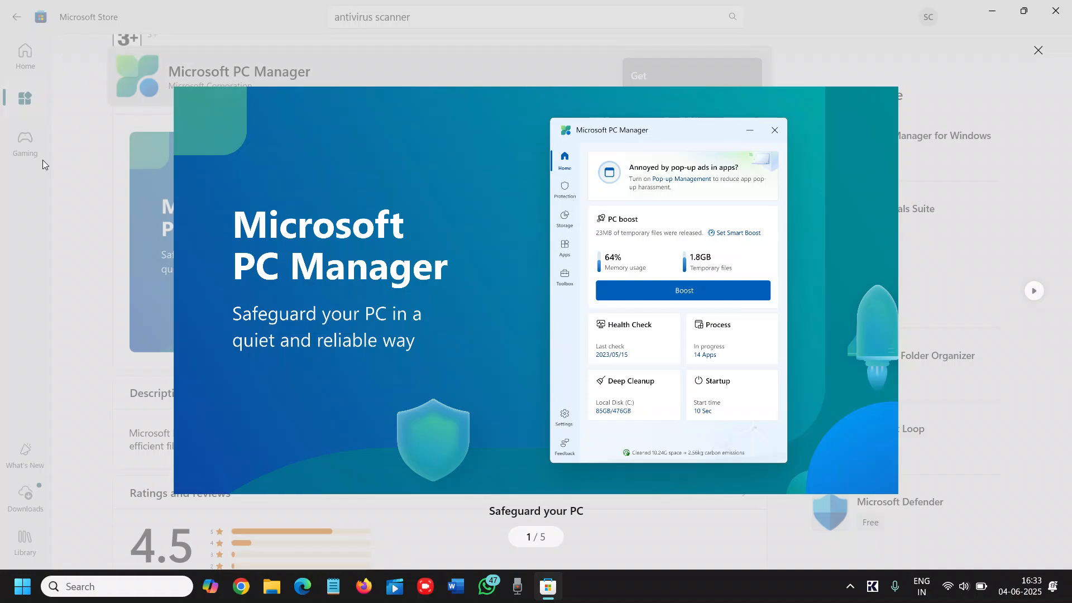
pyautogui.click(1037, 50)
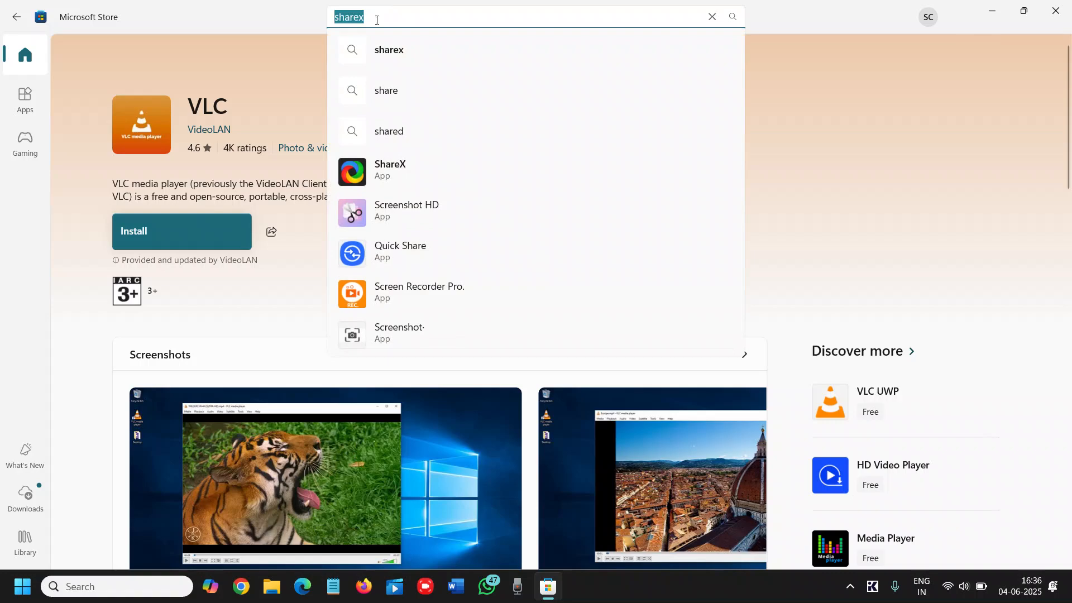
# Step: Search 'vlc', open the VLC media player page, and scroll through it
pyautogui.write('vlc')
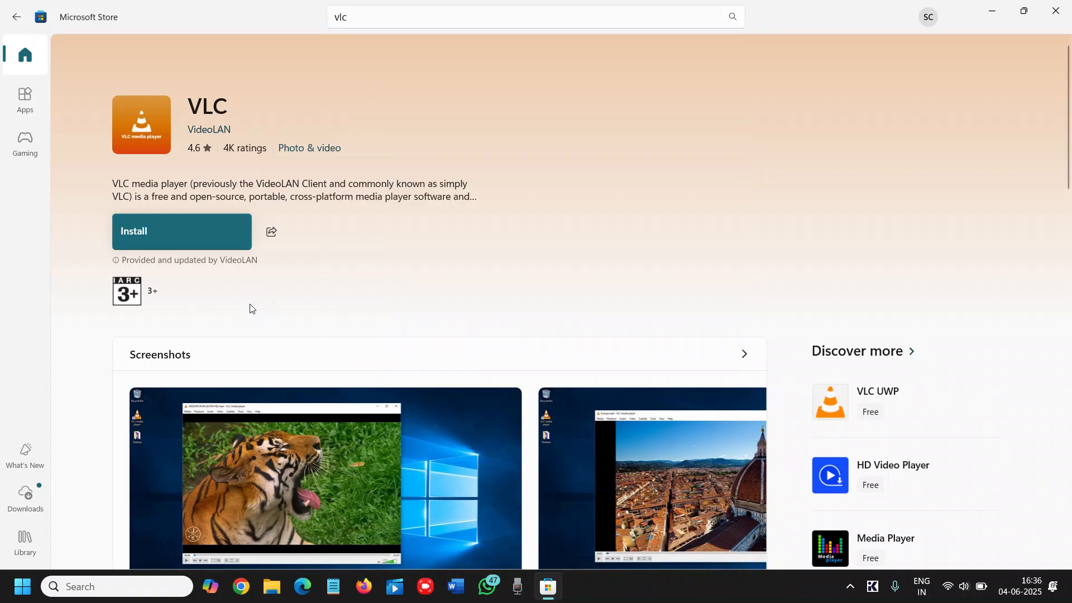
pyautogui.moveTo(247, 305)
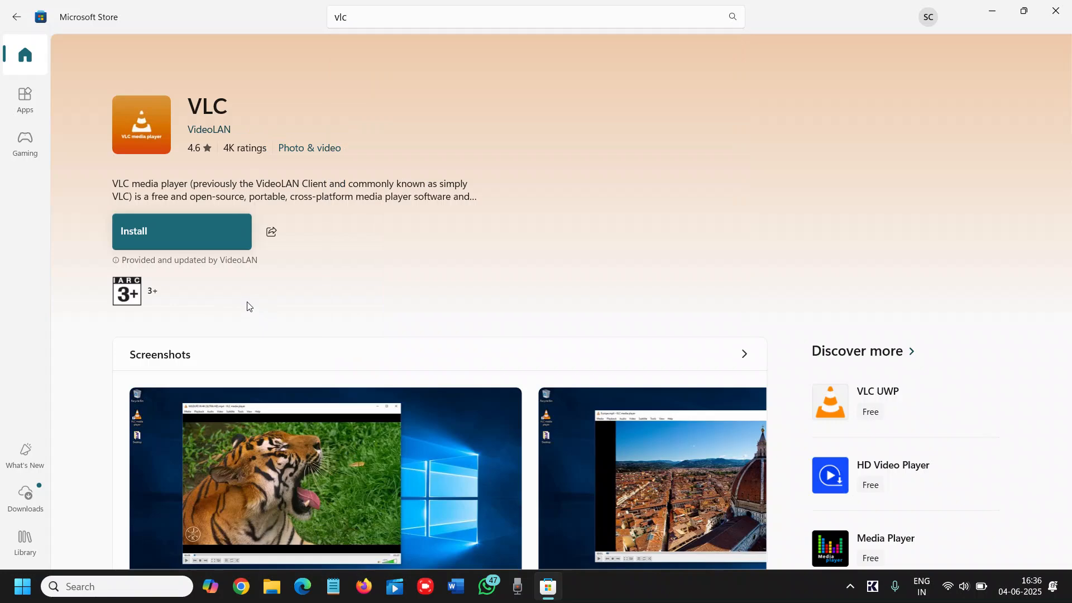
pyautogui.scroll(-3)
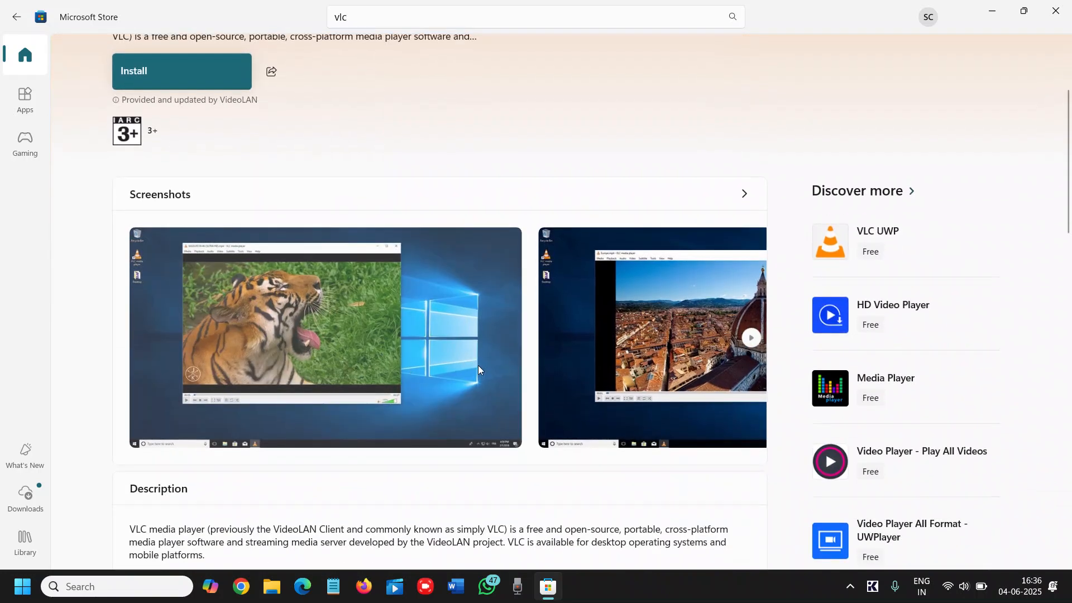
pyautogui.scroll(-3)
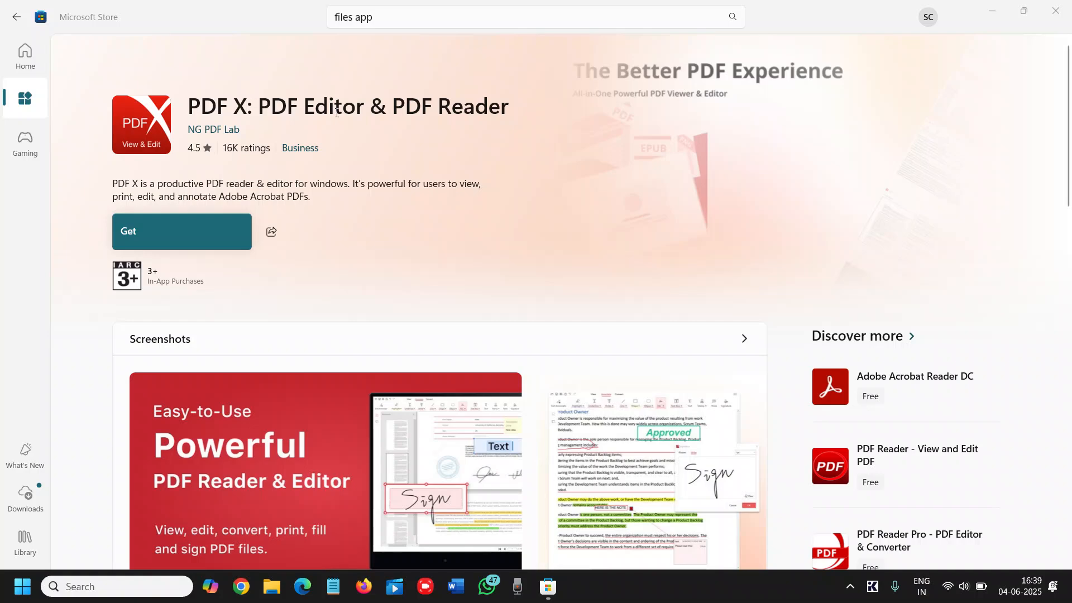
# Step: Scroll through the PDF X: PDF Editor & PDF Reader page, then select the search text
pyautogui.scroll(-3)
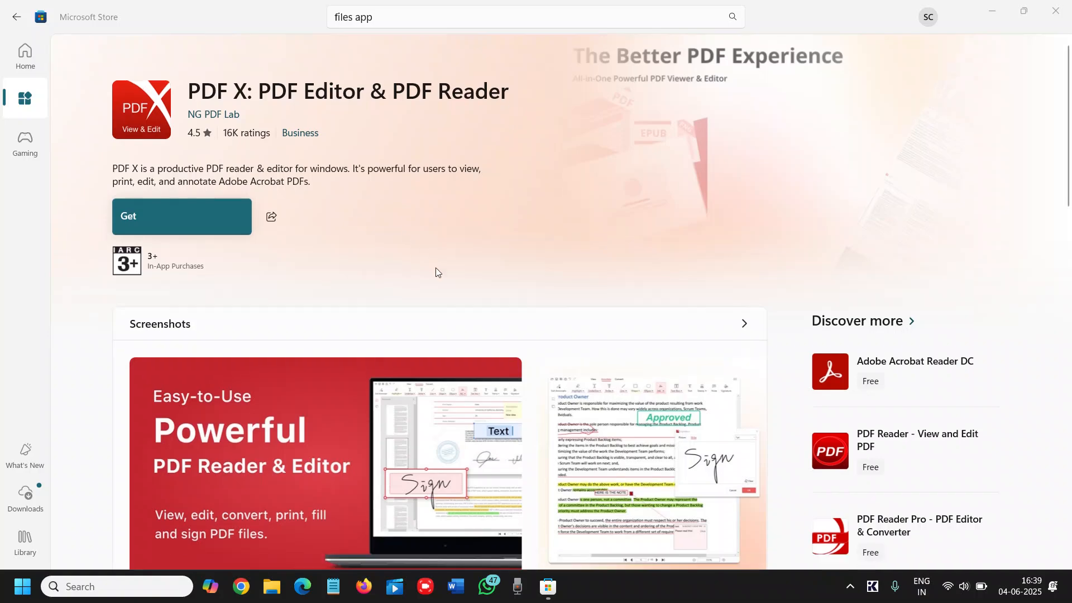
pyautogui.scroll(-3)
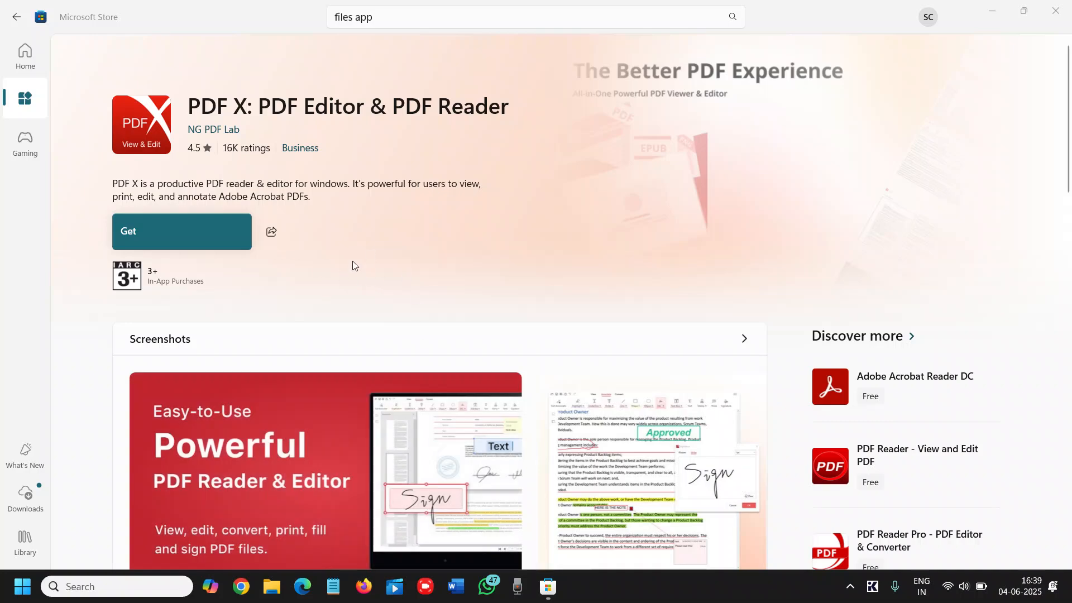
pyautogui.click(535, 16)
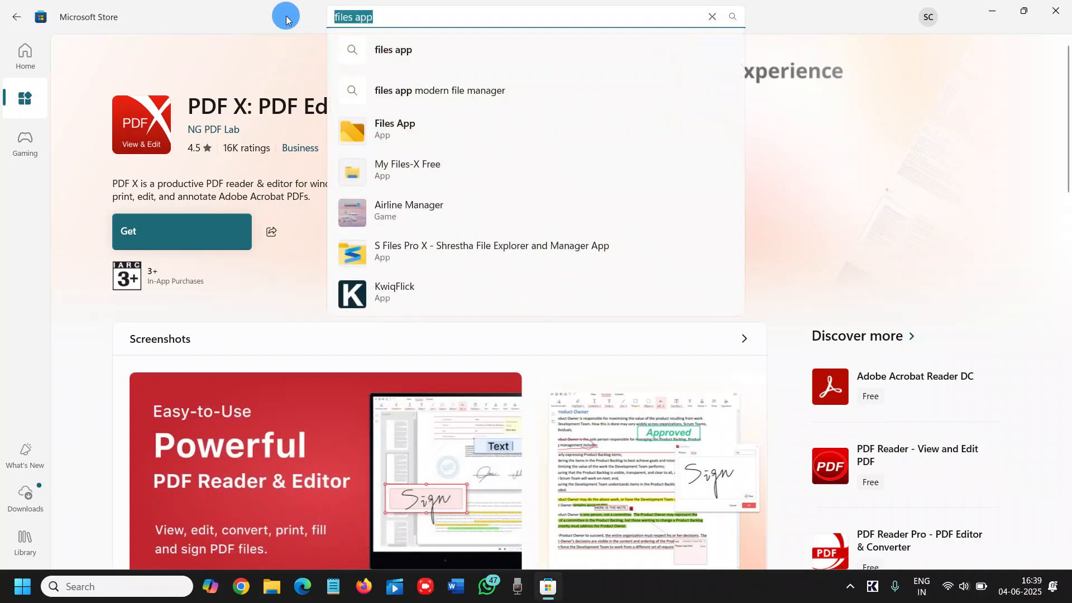
# Step: Search 'chatg' and open and scroll the official OpenAI ChatGPT app page
pyautogui.write('chatgpt')
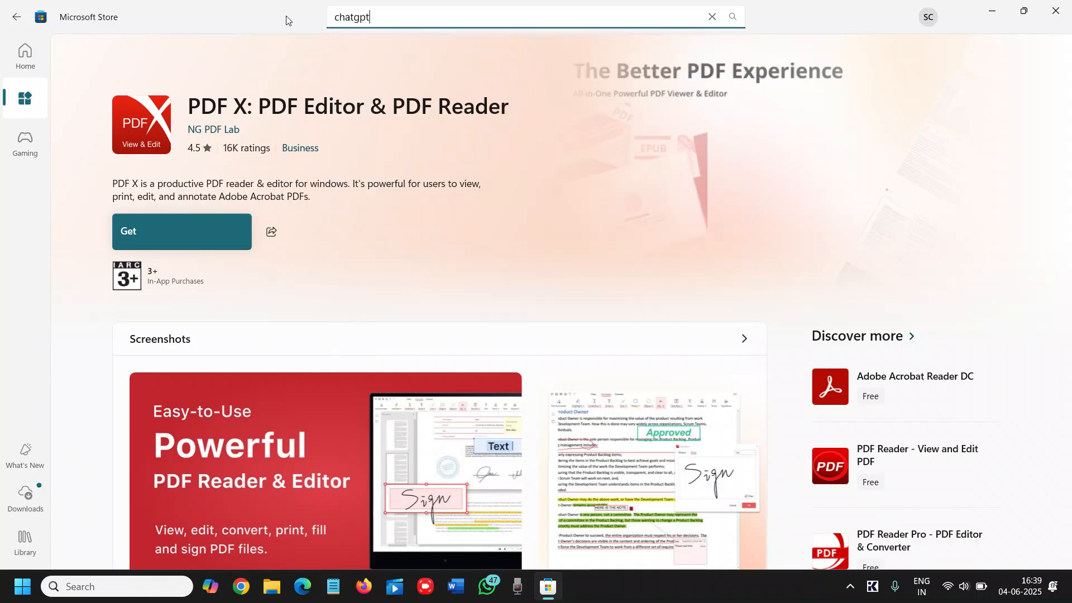
pyautogui.press('Enter')
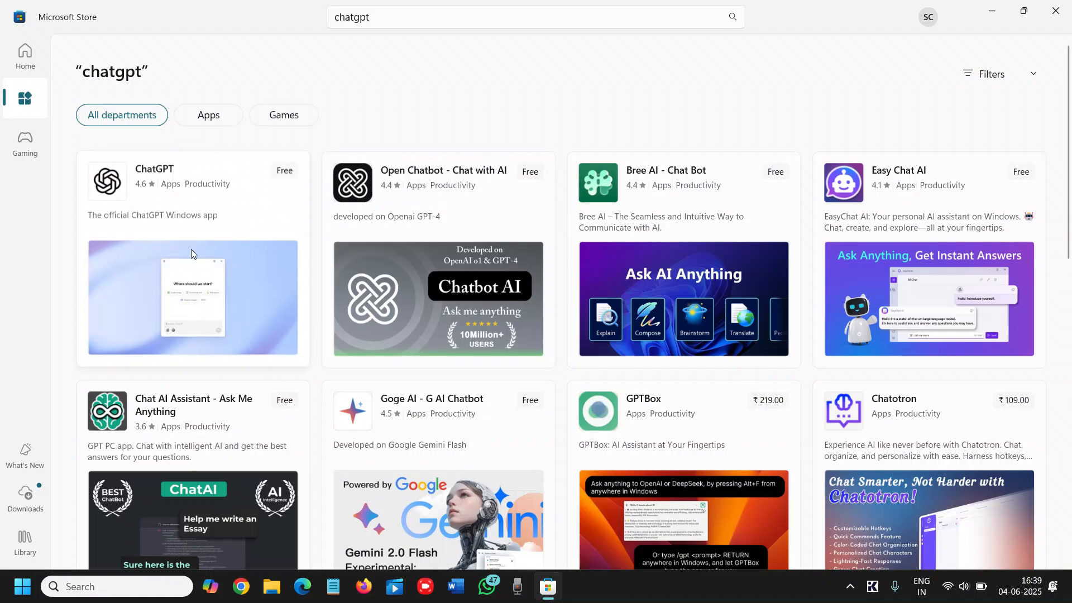
pyautogui.moveTo(197, 282)
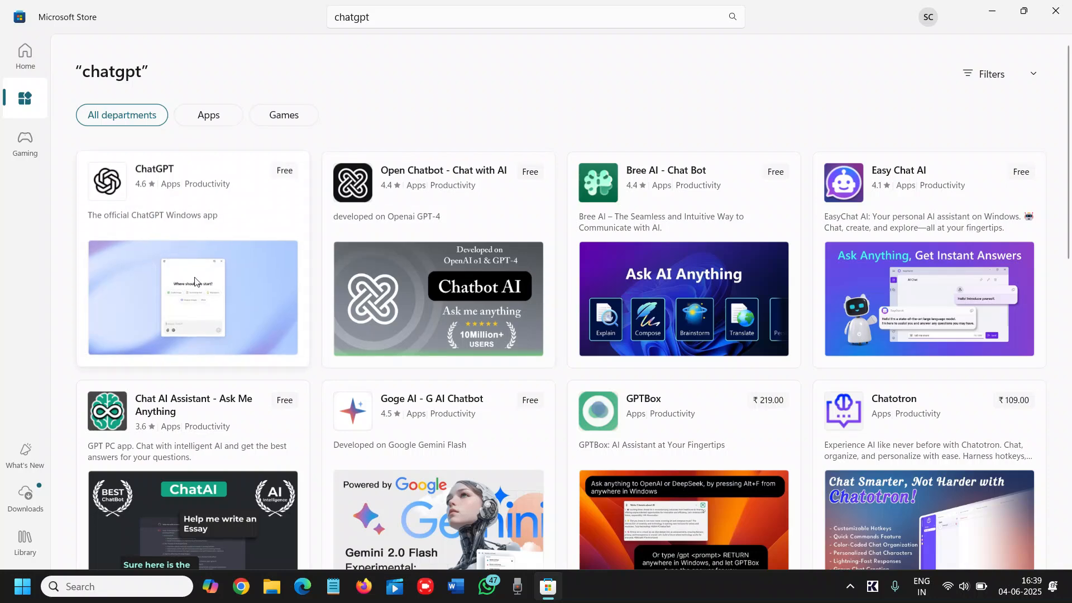
pyautogui.click(191, 181)
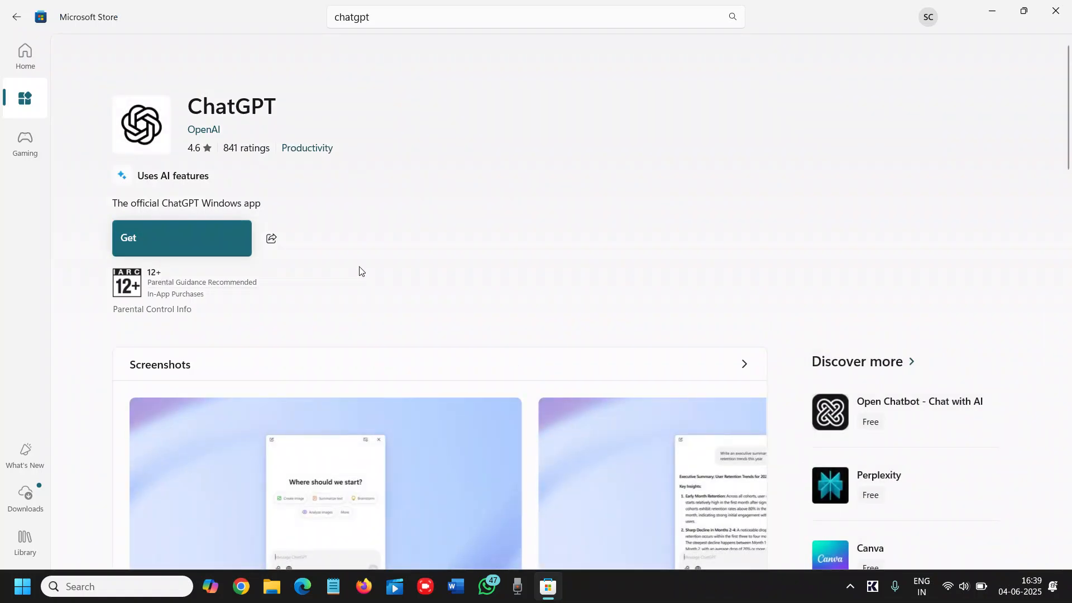
pyautogui.scroll(-3)
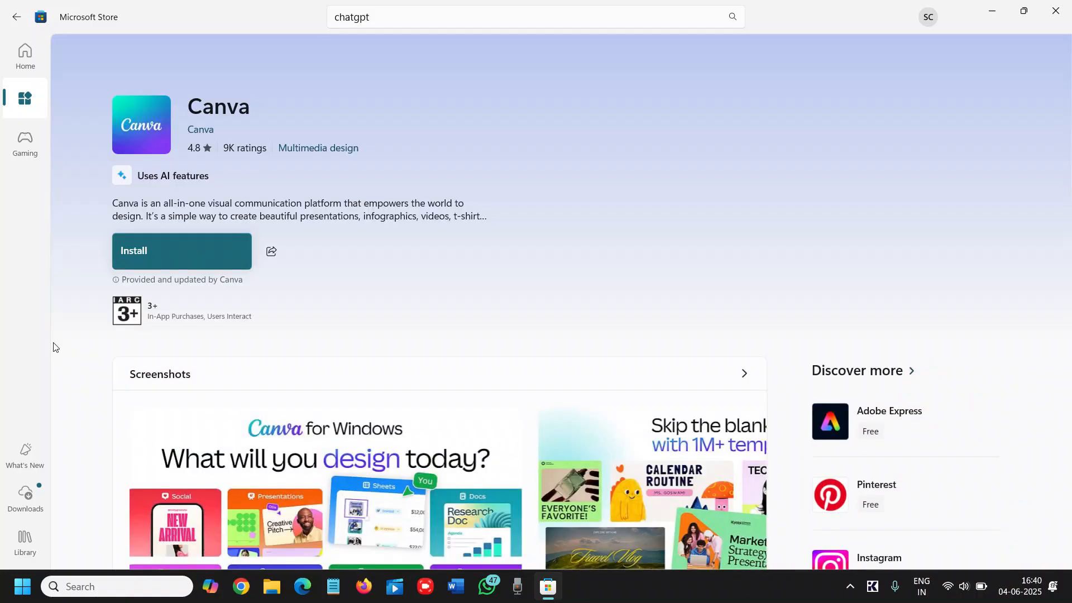
pyautogui.moveTo(267, 167)
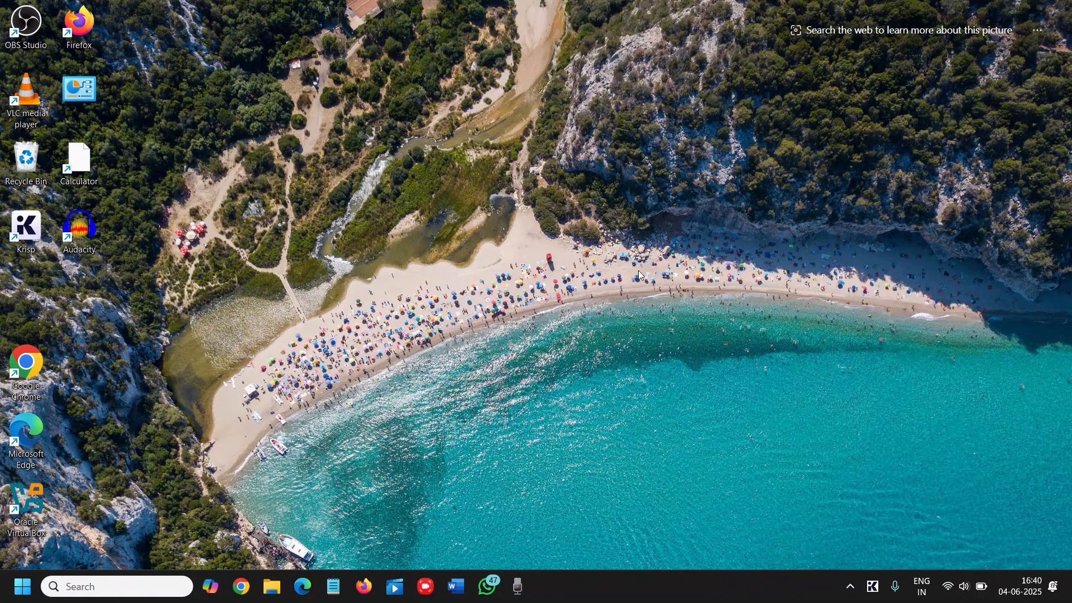
pyautogui.moveTo(646, 89)
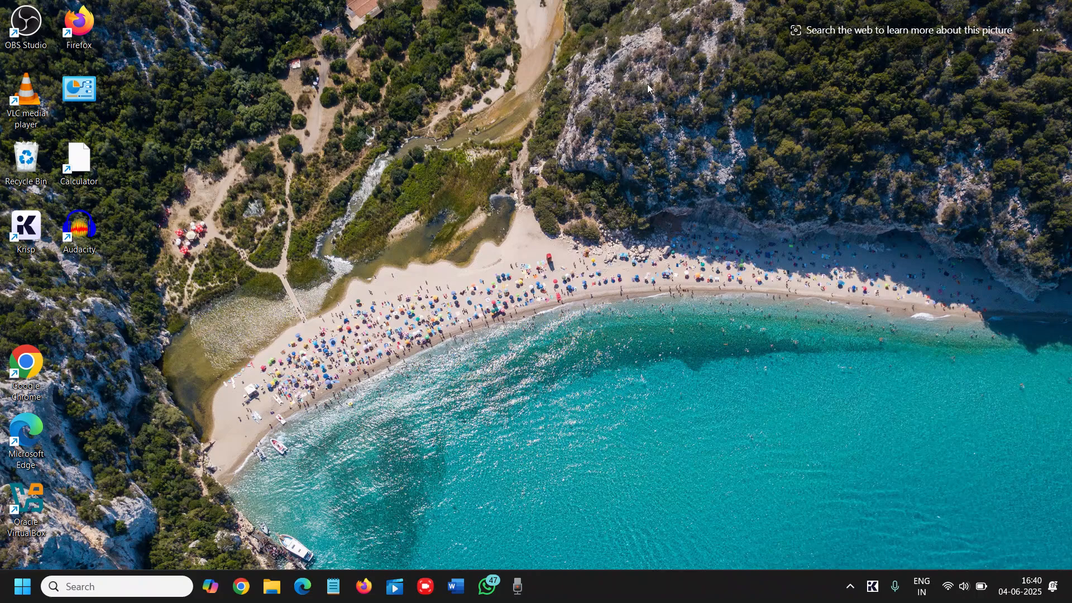